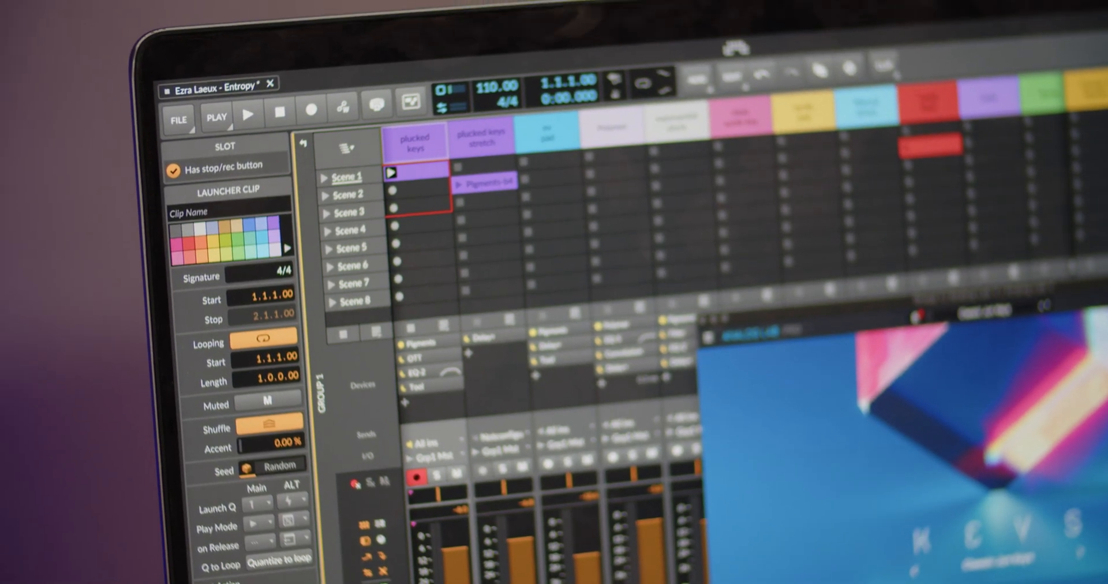
Bring up the Controllers page of Bitwig Studio's settings via the File menu
click(101, 30)
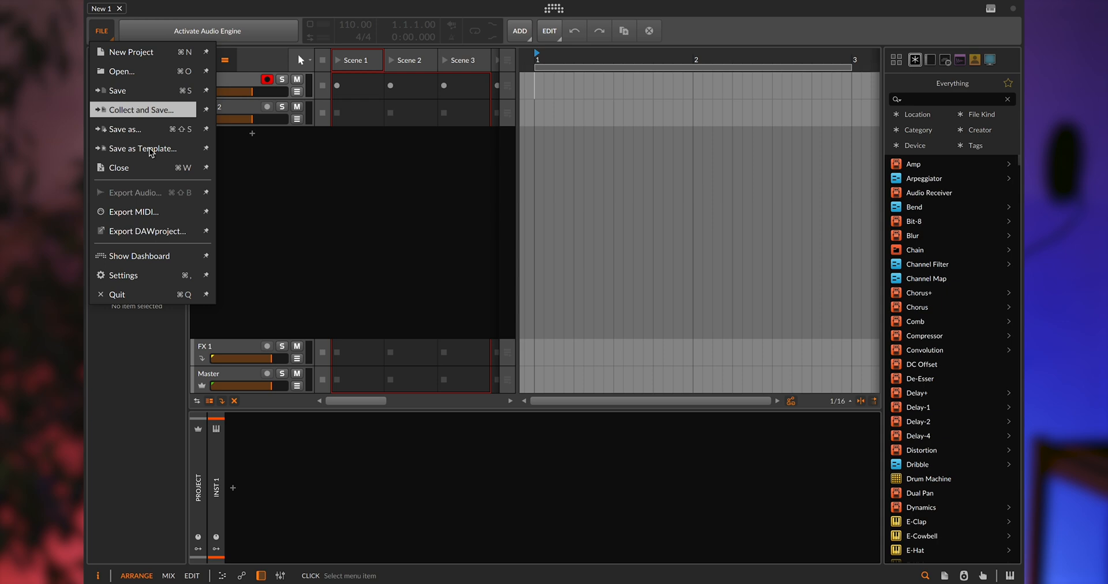
click(123, 275)
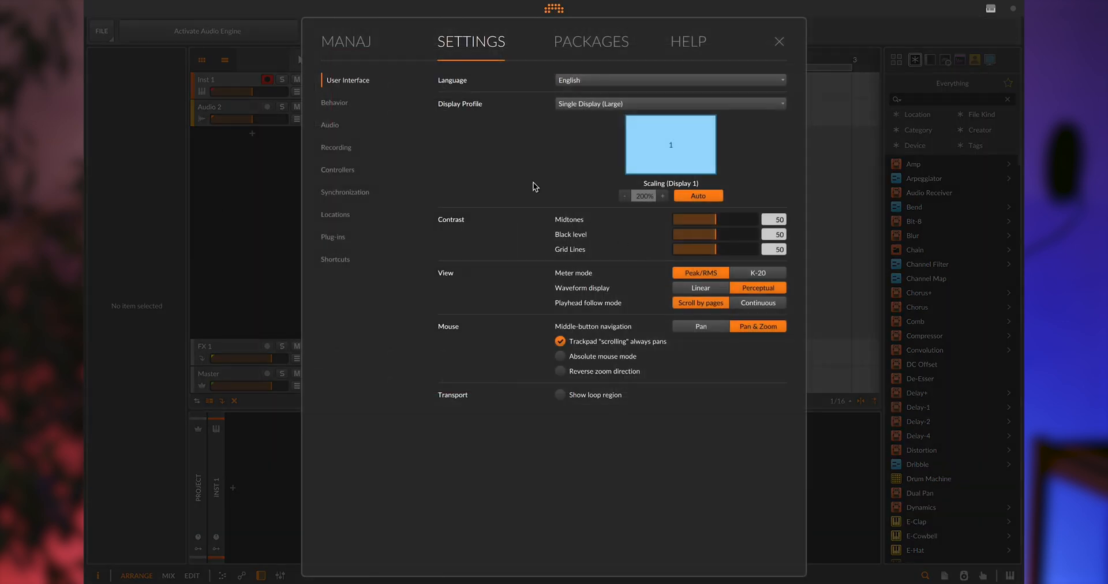
click(343, 170)
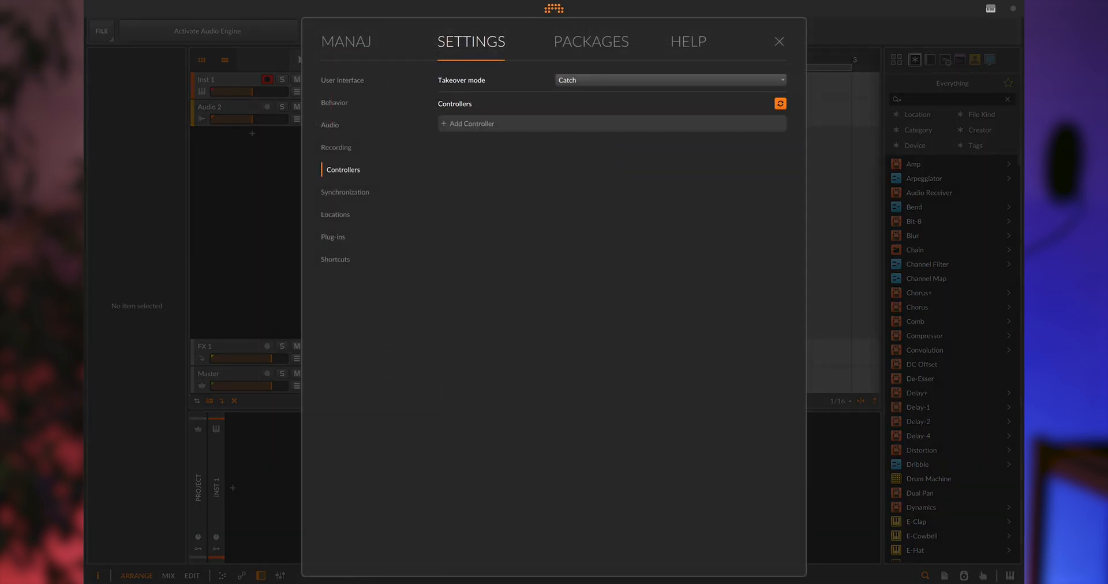
Add an Arturia KeyLab 61 mk3 controller from the vendor and product lists
click(471, 123)
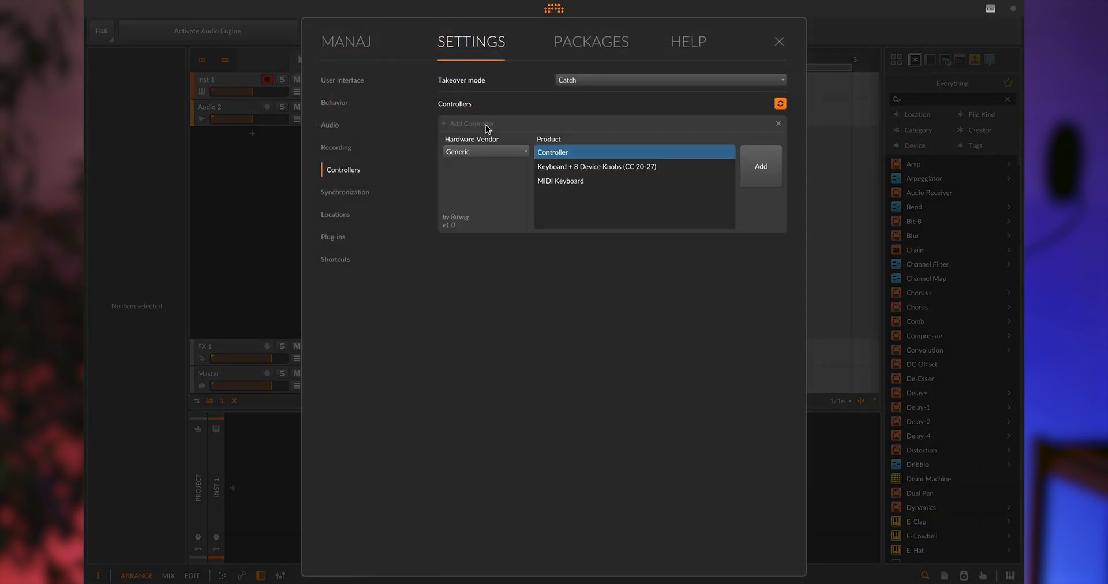
click(486, 152)
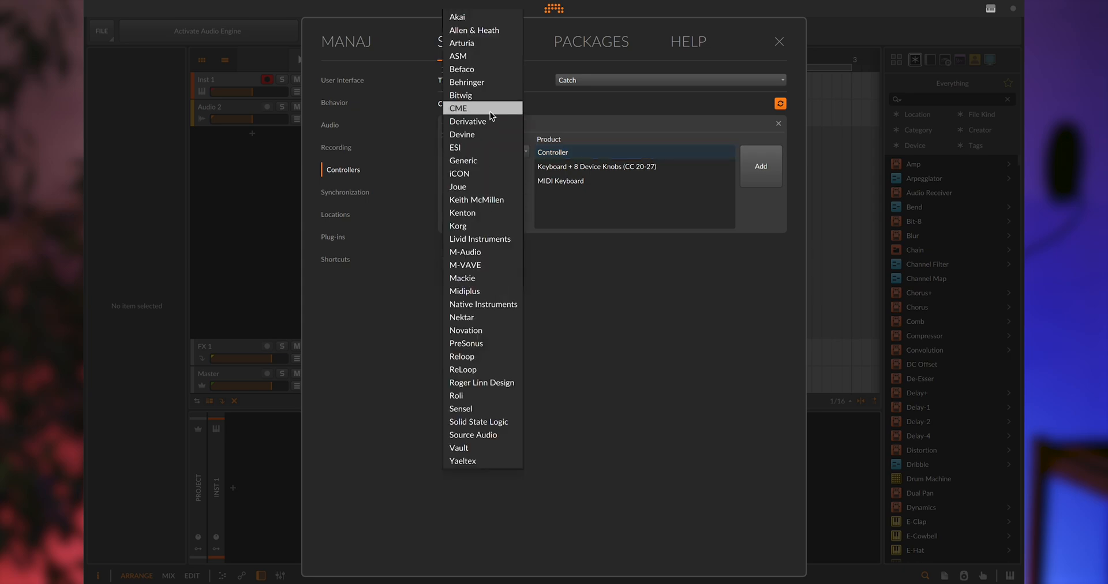
click(462, 43)
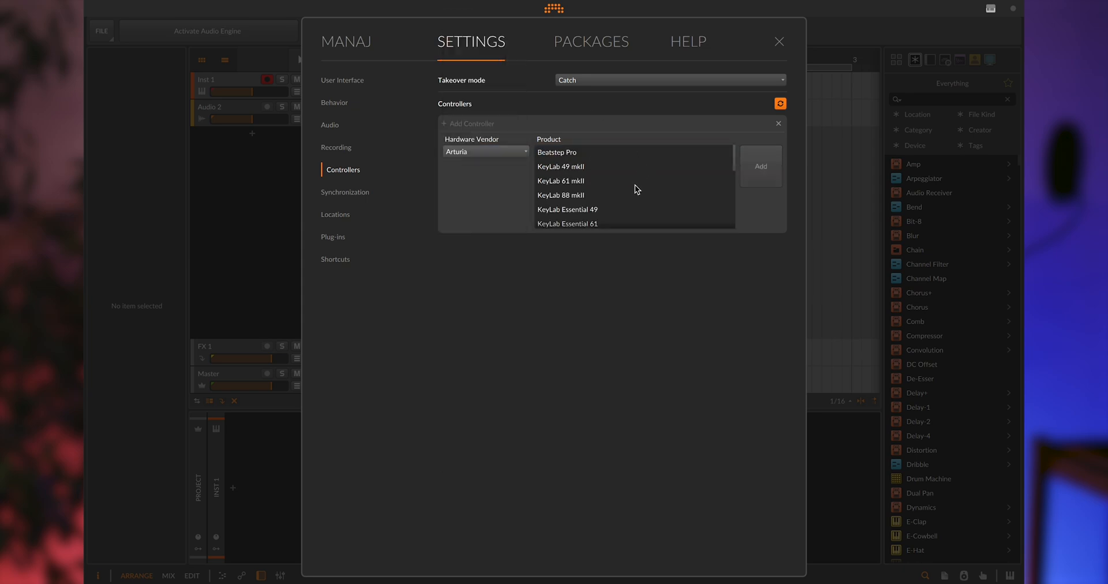
scroll(down, 3)
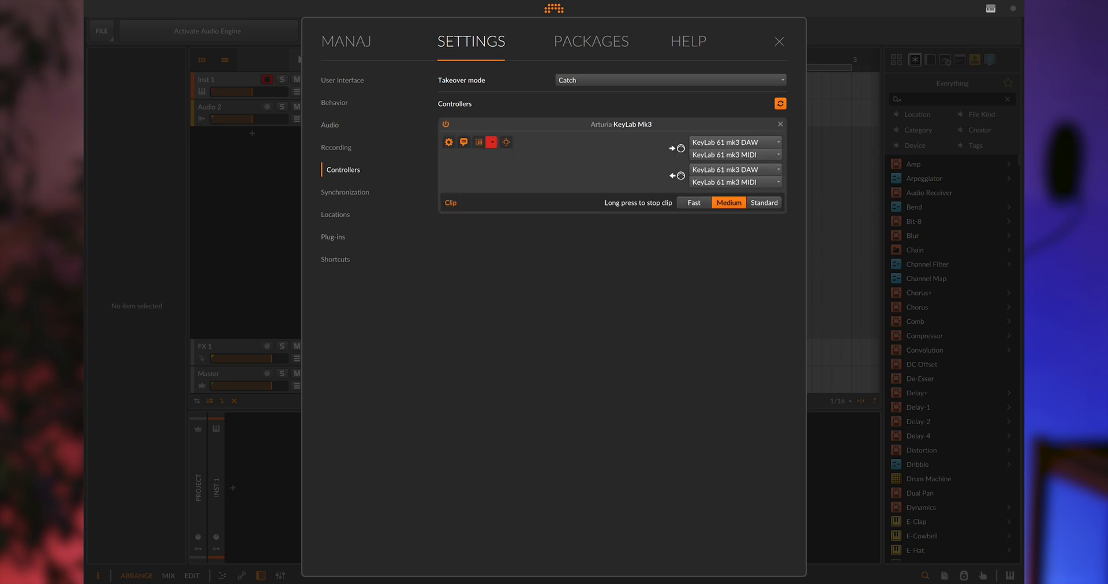
click(780, 41)
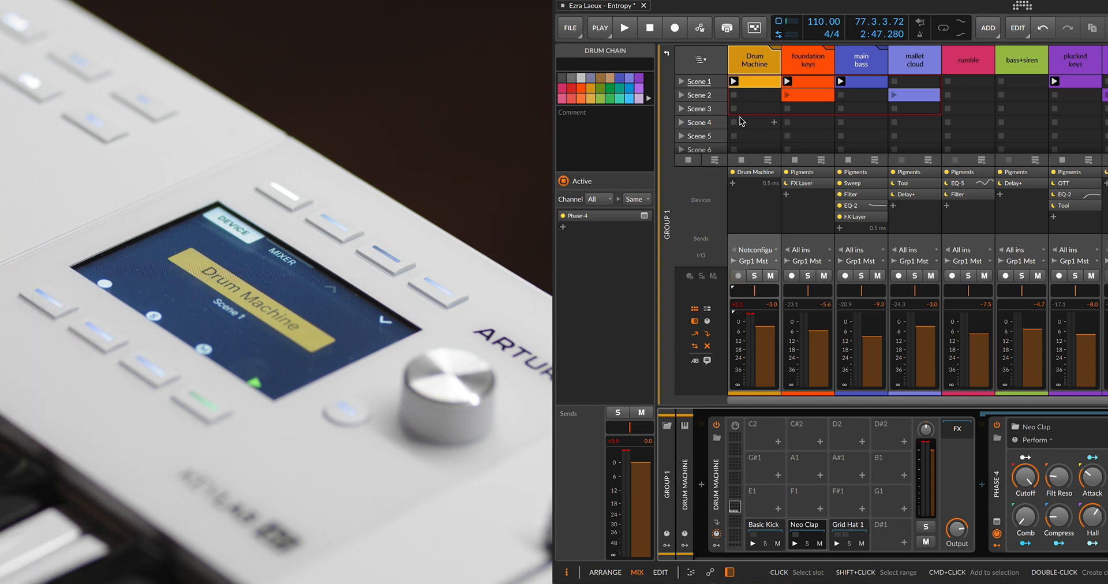
Start playback of the Entropy project from the transport
click(754, 275)
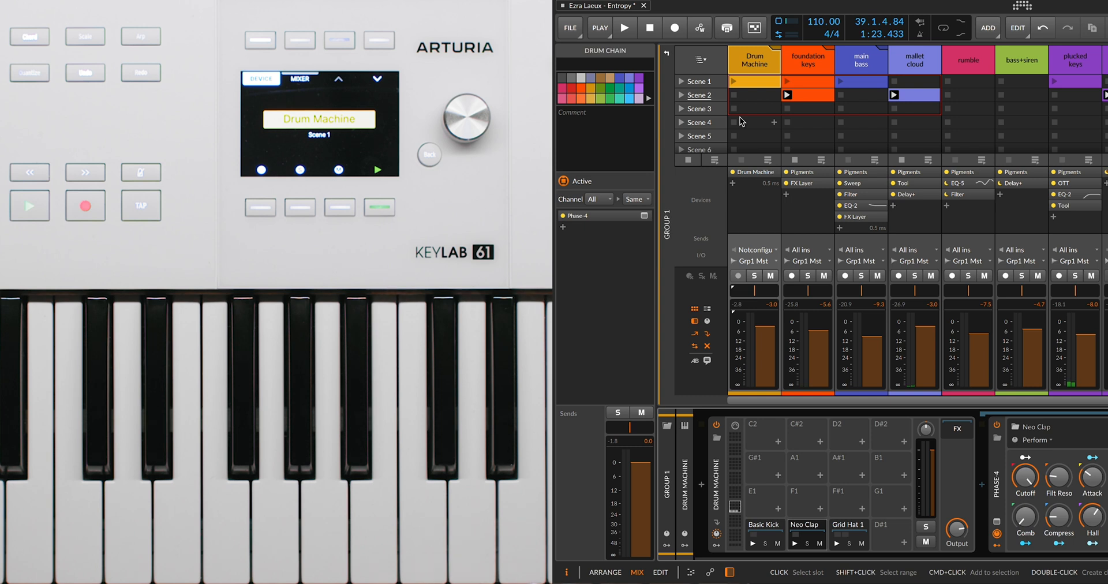
click(623, 27)
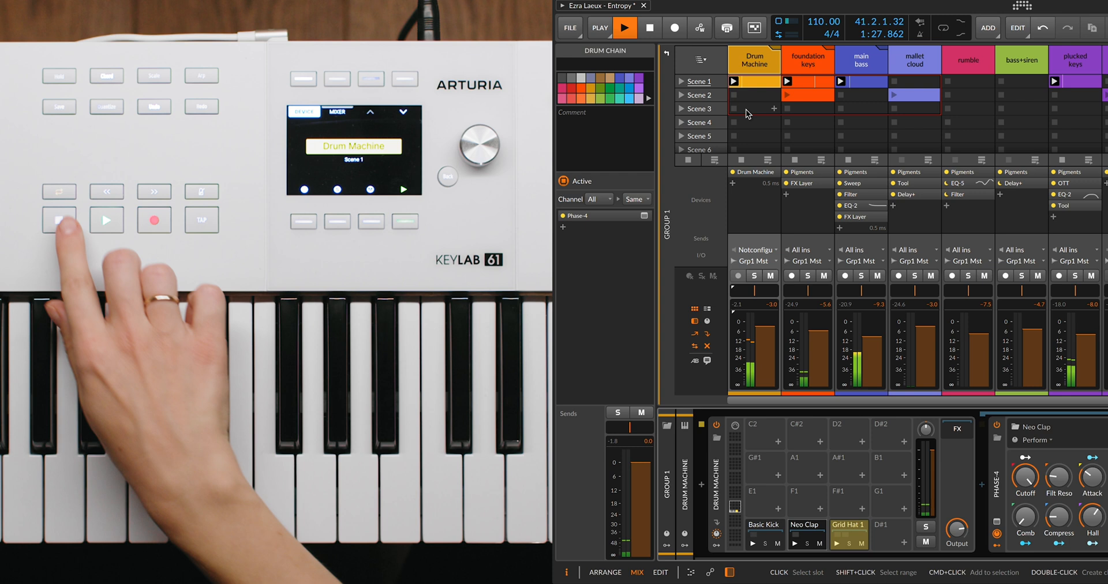
click(625, 28)
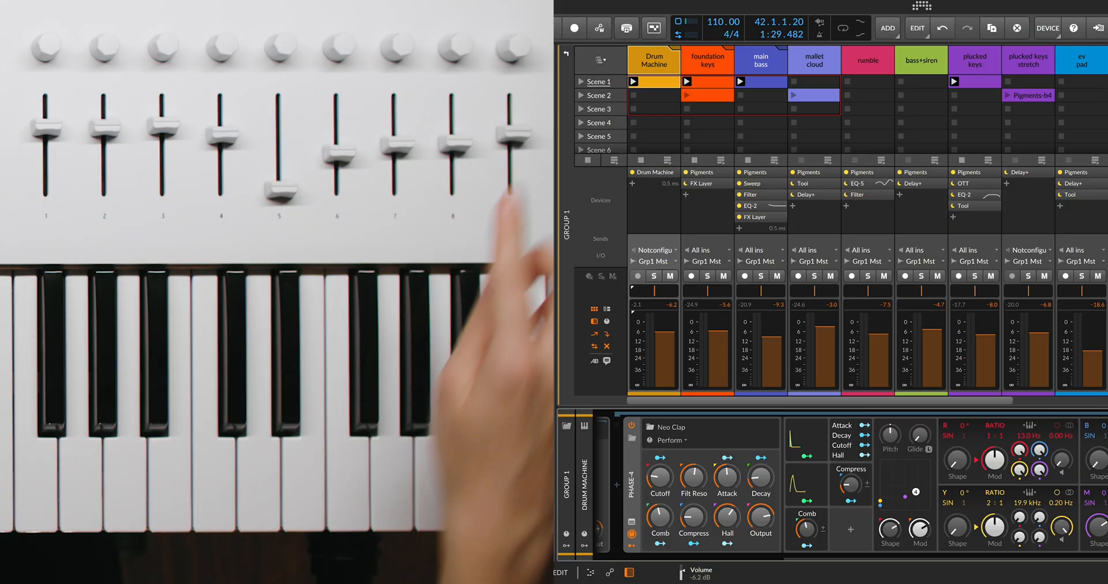
Lower the Drum Machine track volume to -6.2 dB from the KeyLab fader
click(814, 59)
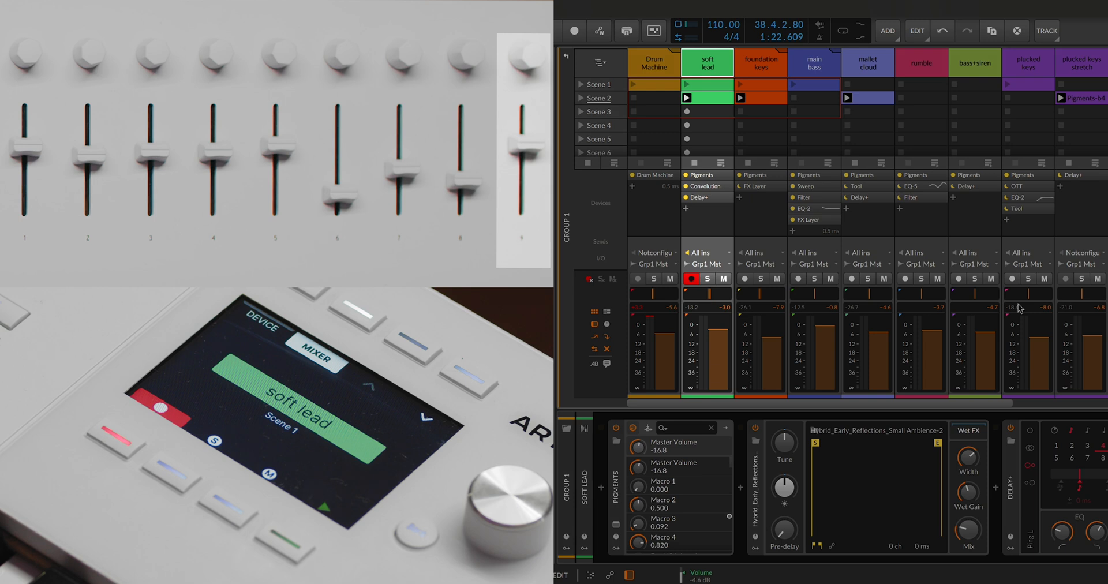
Arm the soft lead track for recording and set its volume to -4.6 dB
click(813, 63)
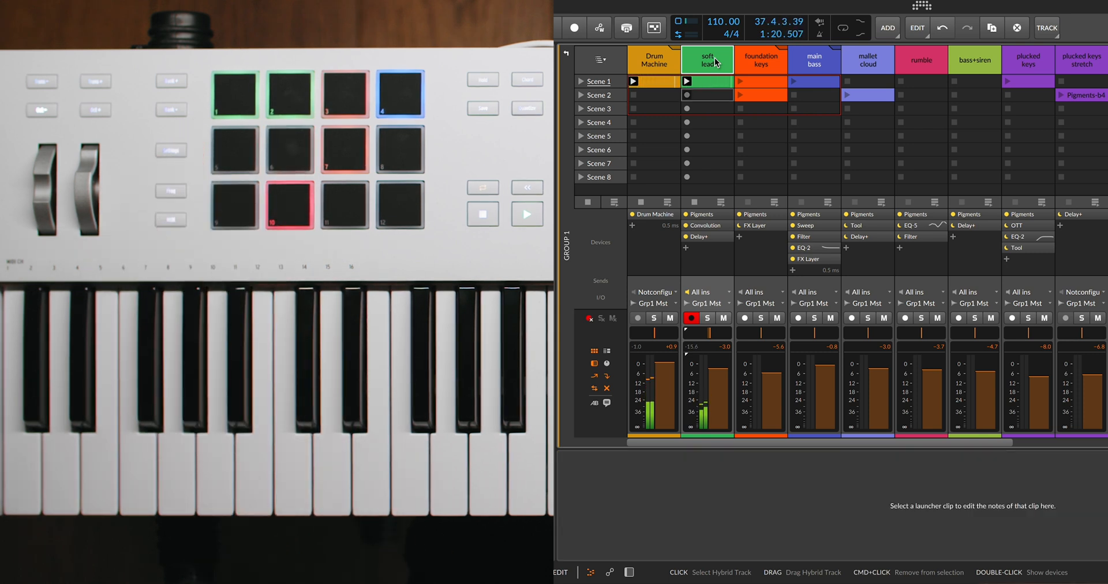
Start recording a new clip into the soft lead track's Scene 2 launcher slot
click(706, 95)
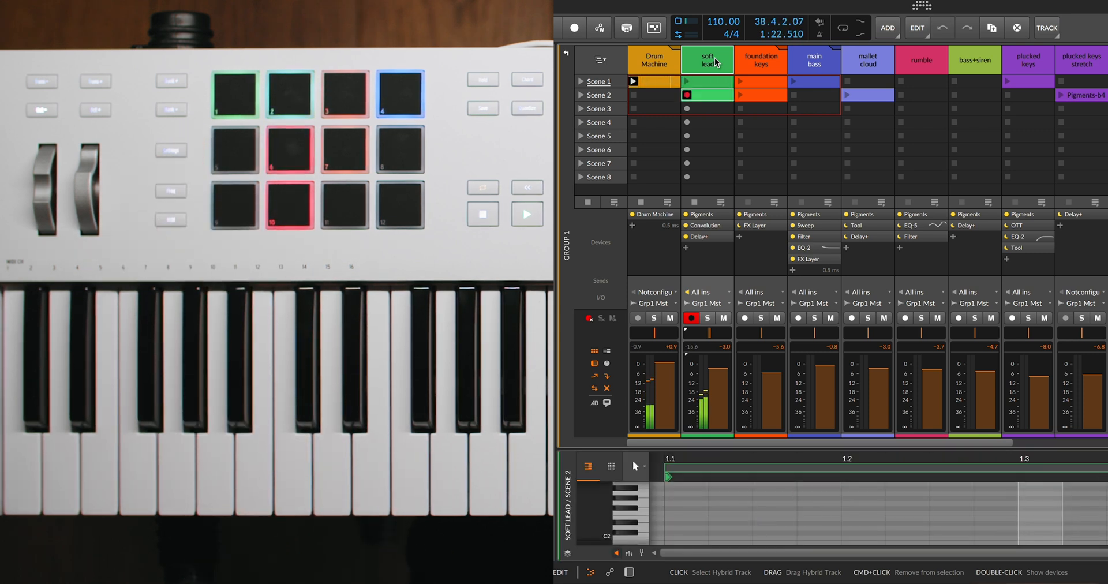